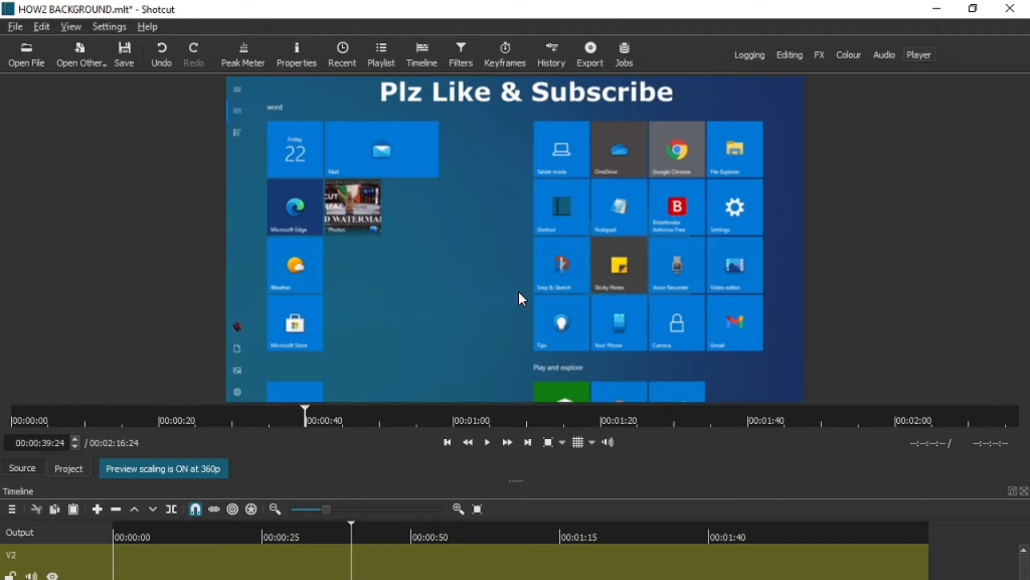
mouse_move(355, 220)
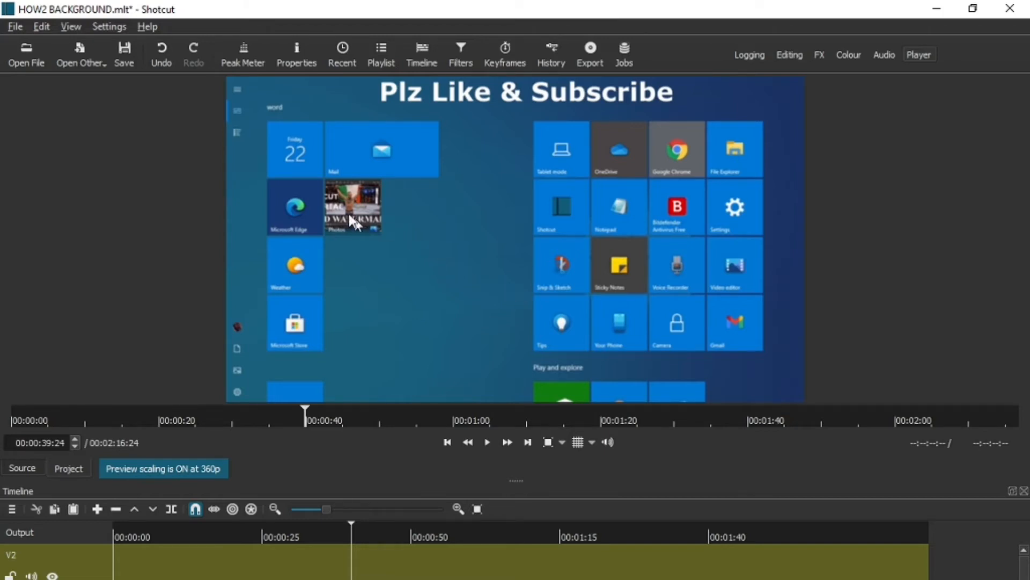
mouse_move(103, 111)
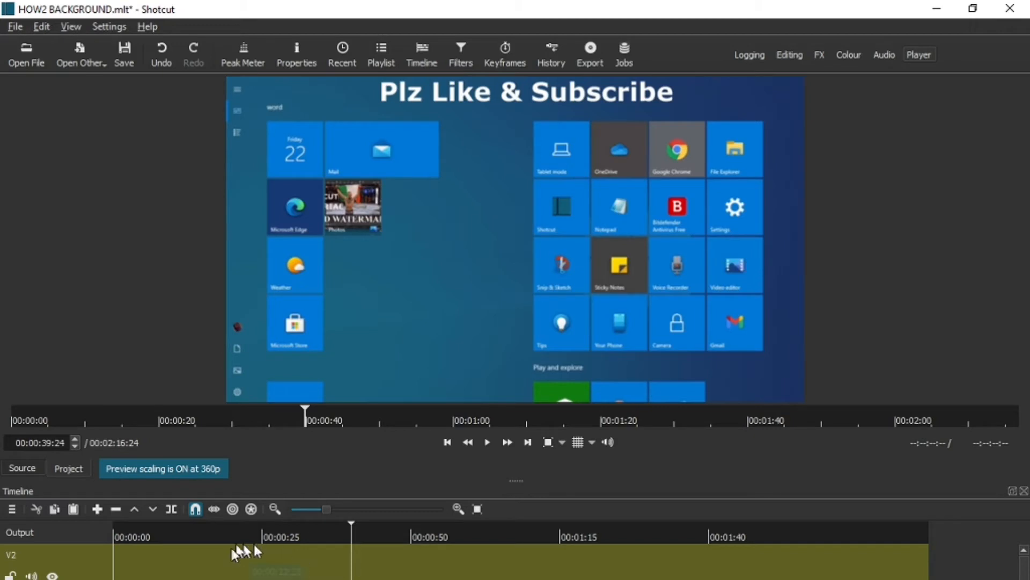
mouse_move(133, 151)
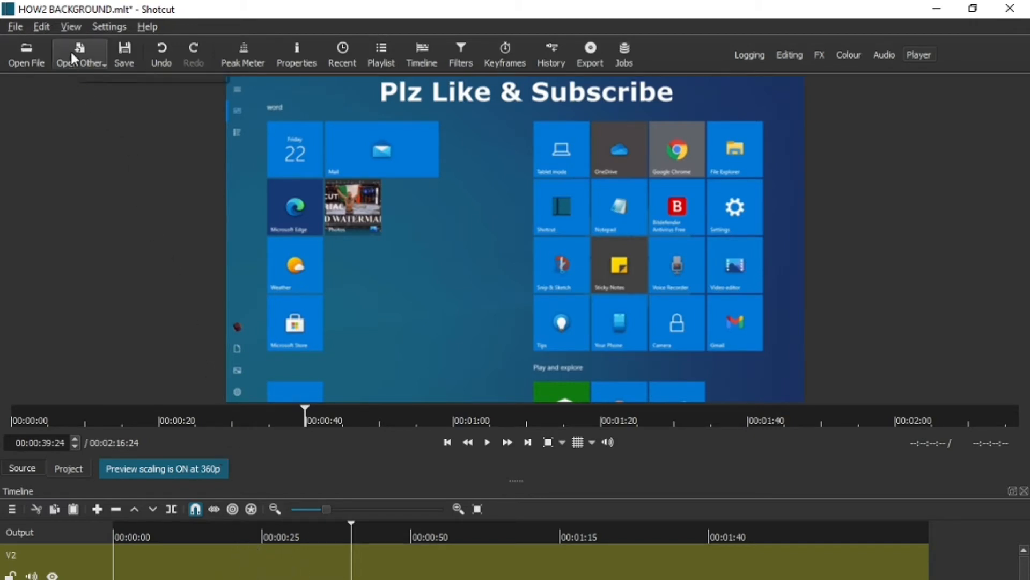
Start a new Text source via Open Other and enter 'Example' as its text
left_click(79, 54)
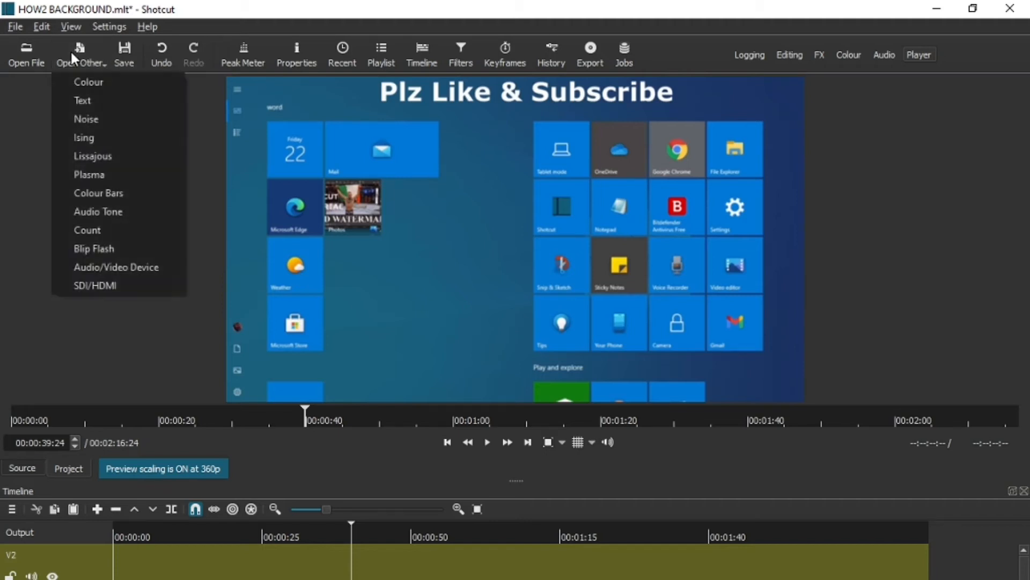
mouse_move(82, 100)
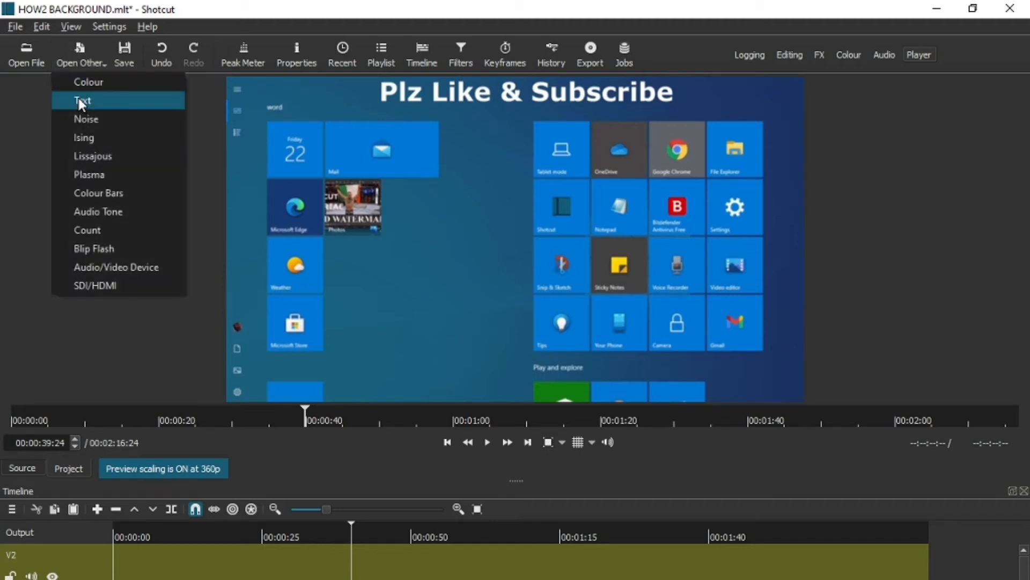
left_click(81, 100)
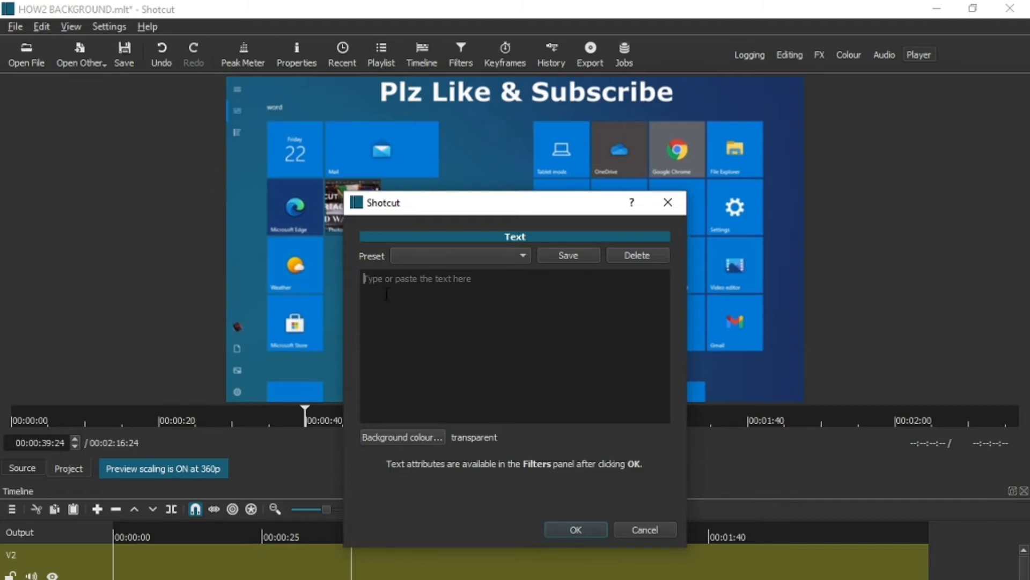
type("Exa")
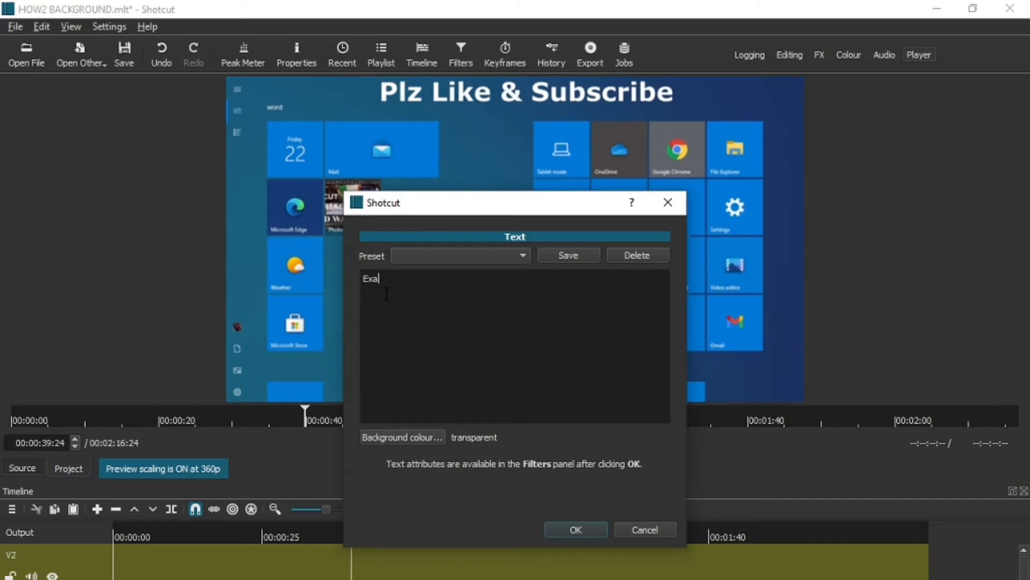
type("mple")
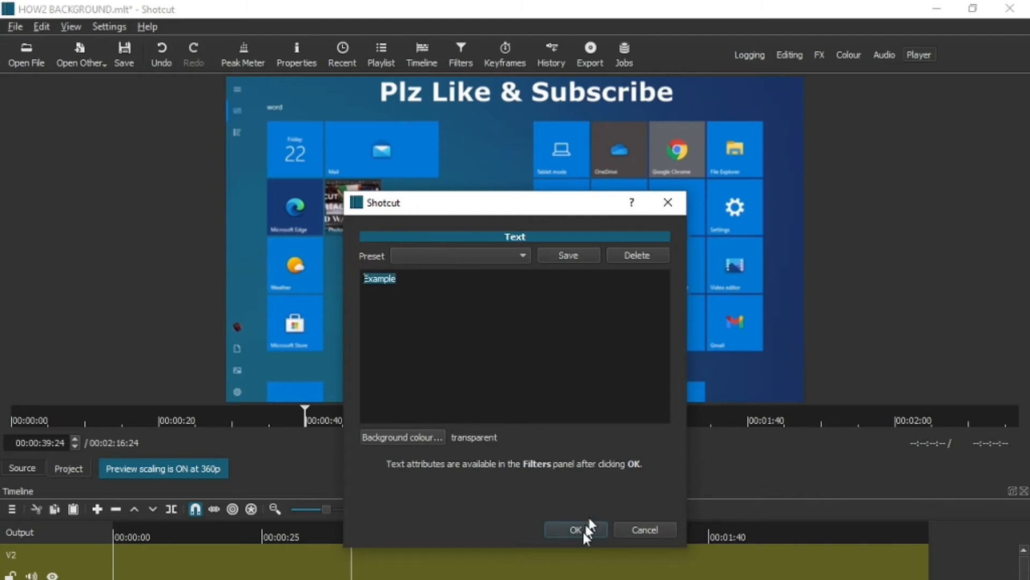
mouse_move(539, 501)
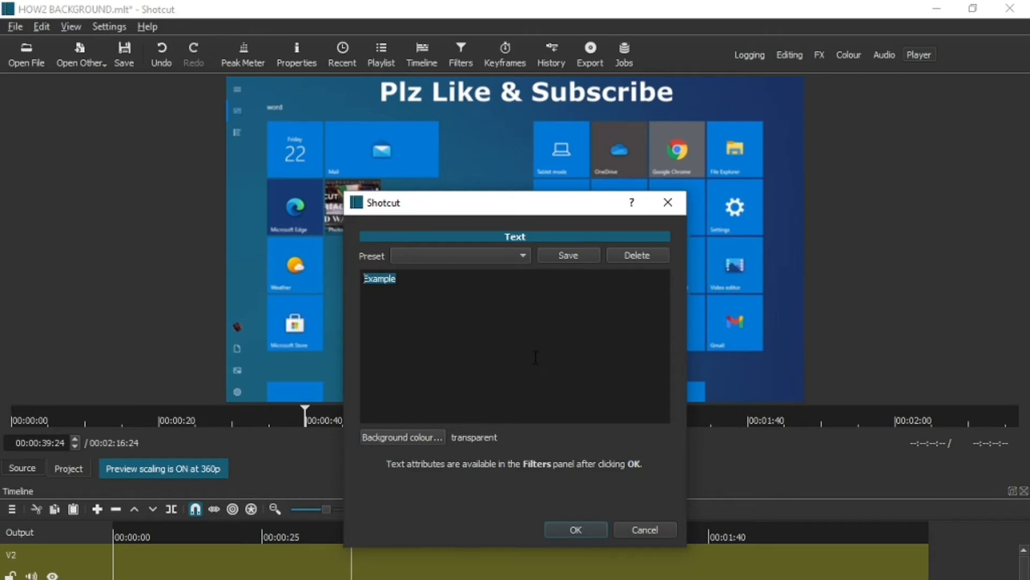
mouse_move(450, 266)
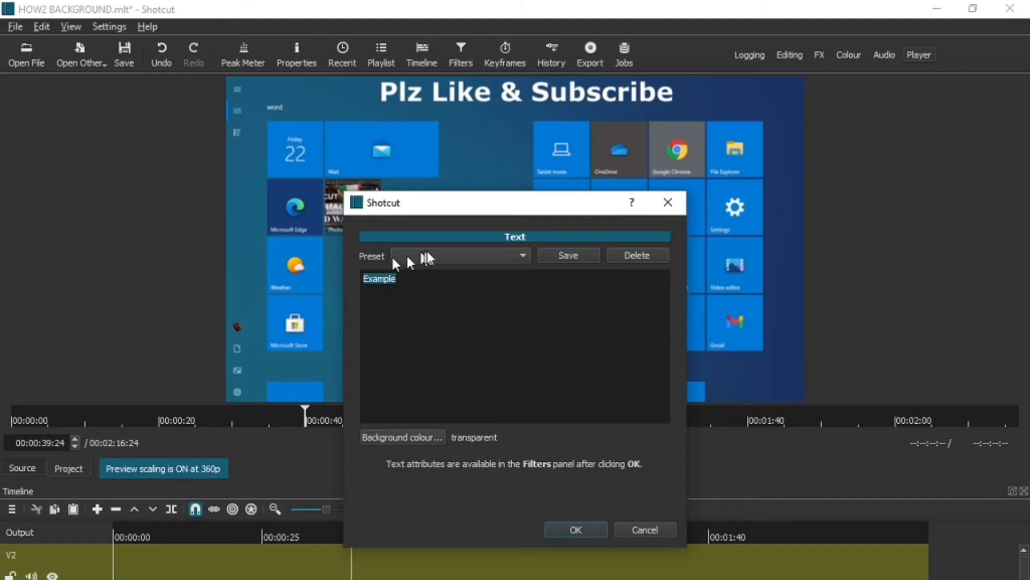
mouse_move(523, 264)
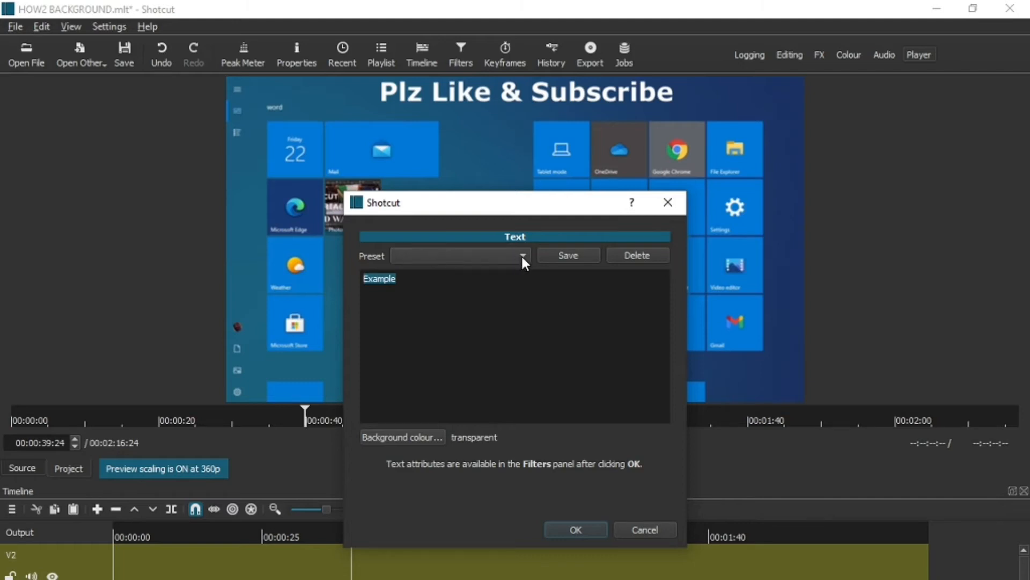
Choose the (defaults) text preset and confirm to create the text clip
left_click(522, 256)
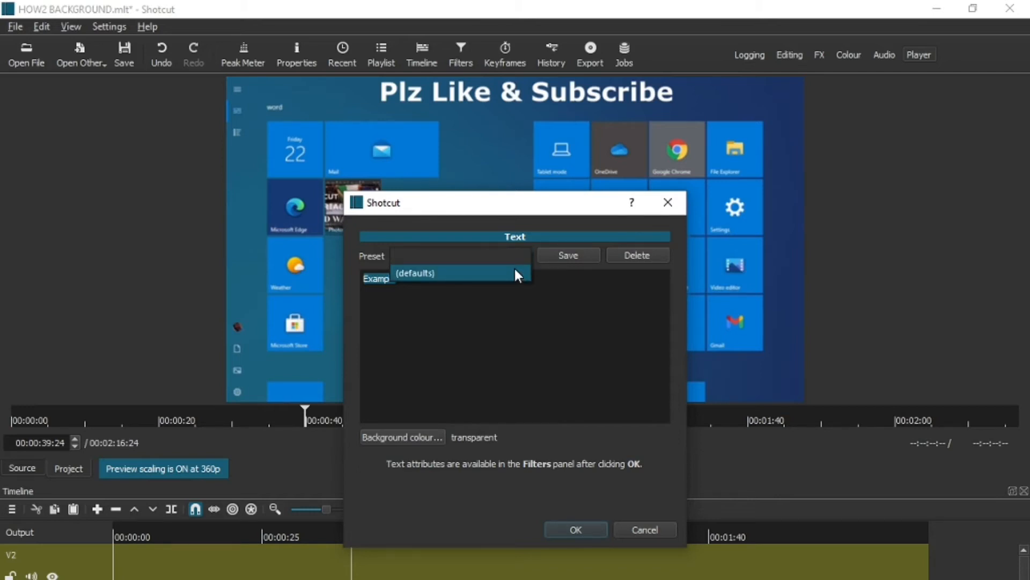
left_click(415, 273)
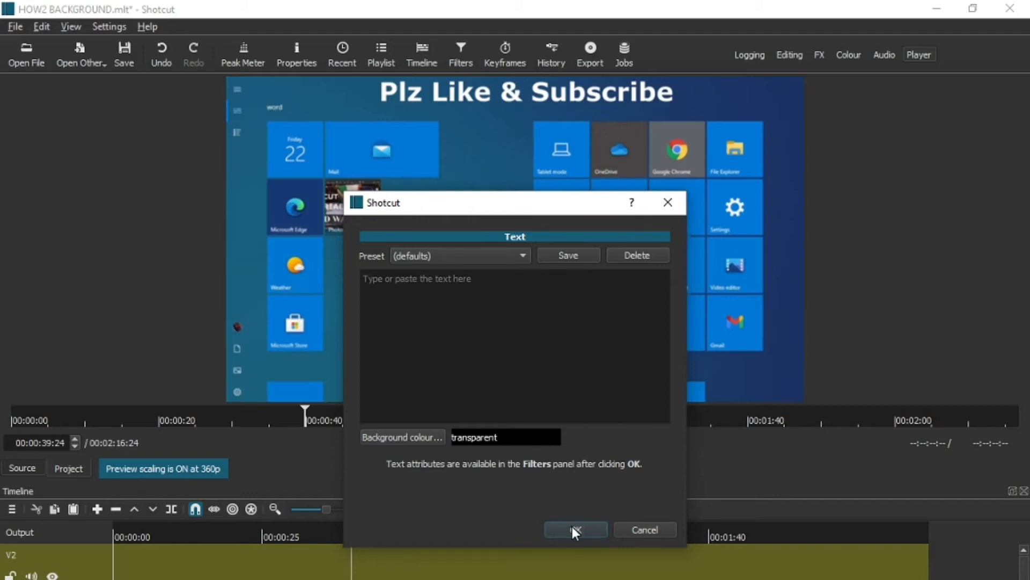
left_click(575, 529)
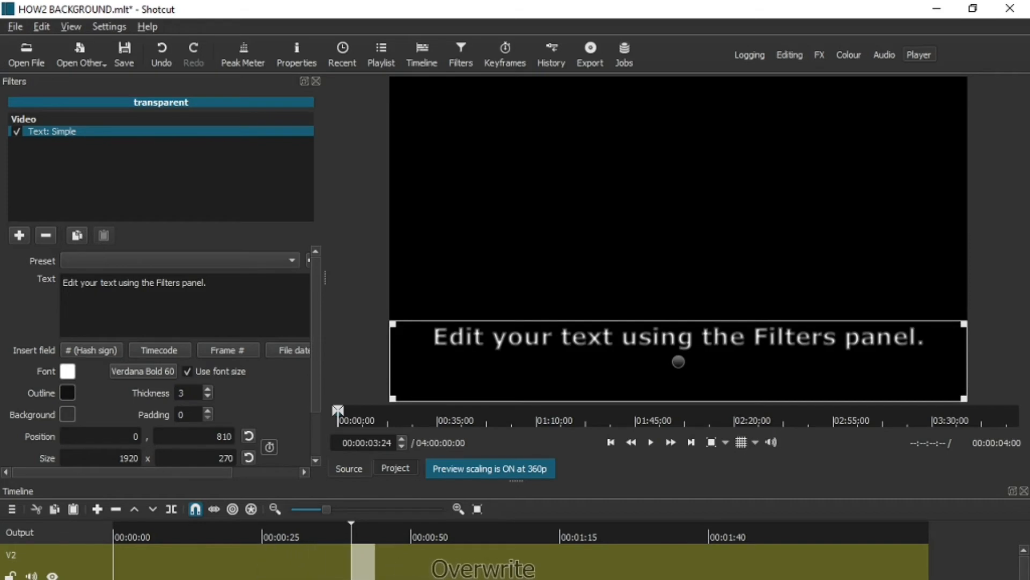
mouse_move(352, 535)
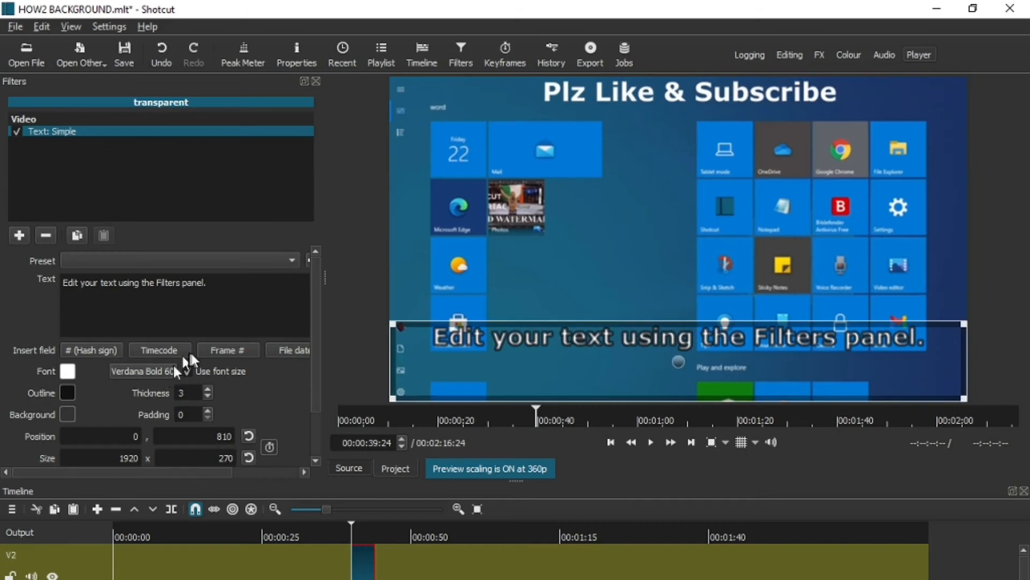
Pick Slow Zoom In, Move Down Right from the Text: Simple preset list
left_click(291, 260)
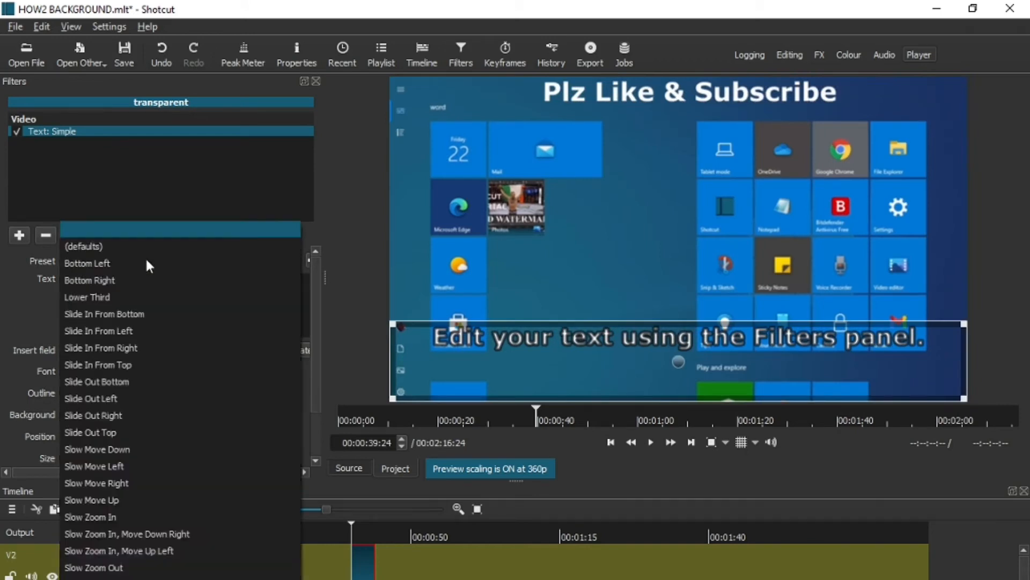
mouse_move(135, 348)
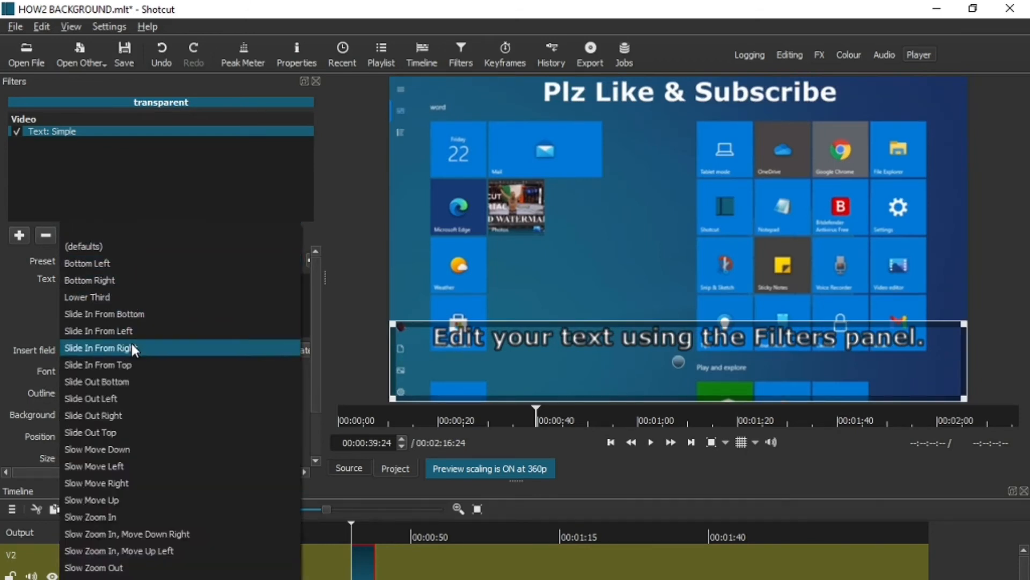
mouse_move(133, 398)
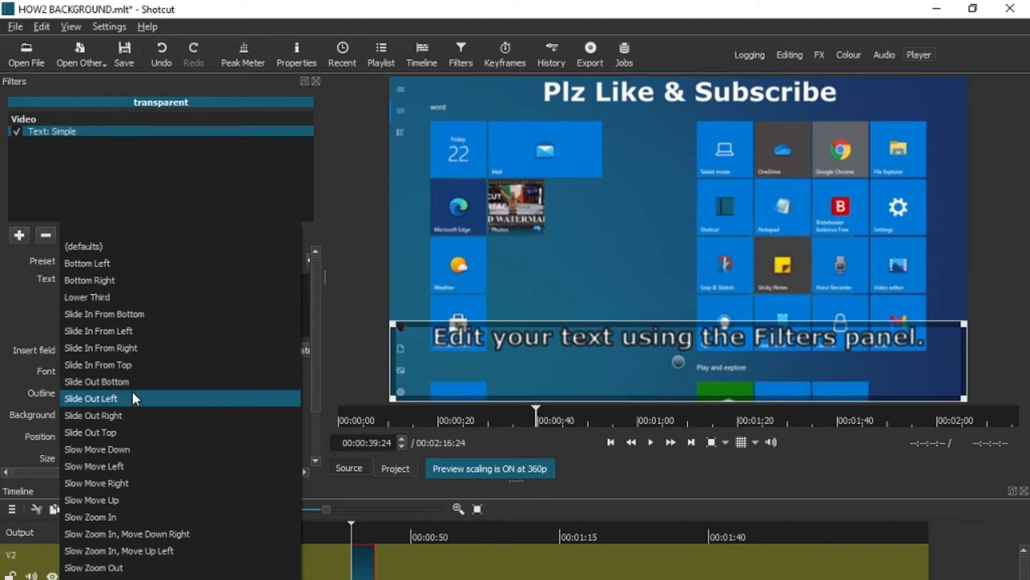
mouse_move(131, 365)
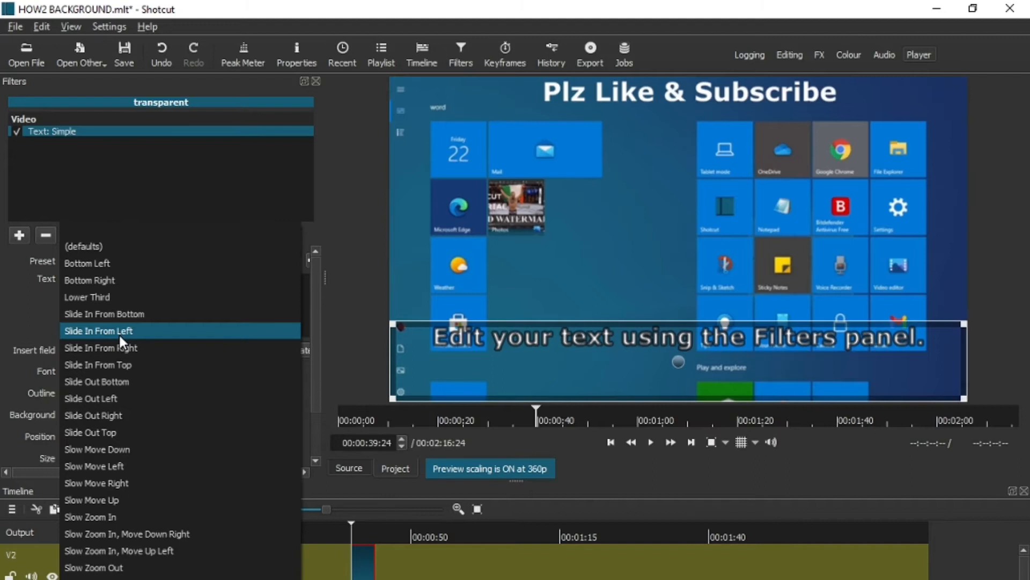
mouse_move(138, 517)
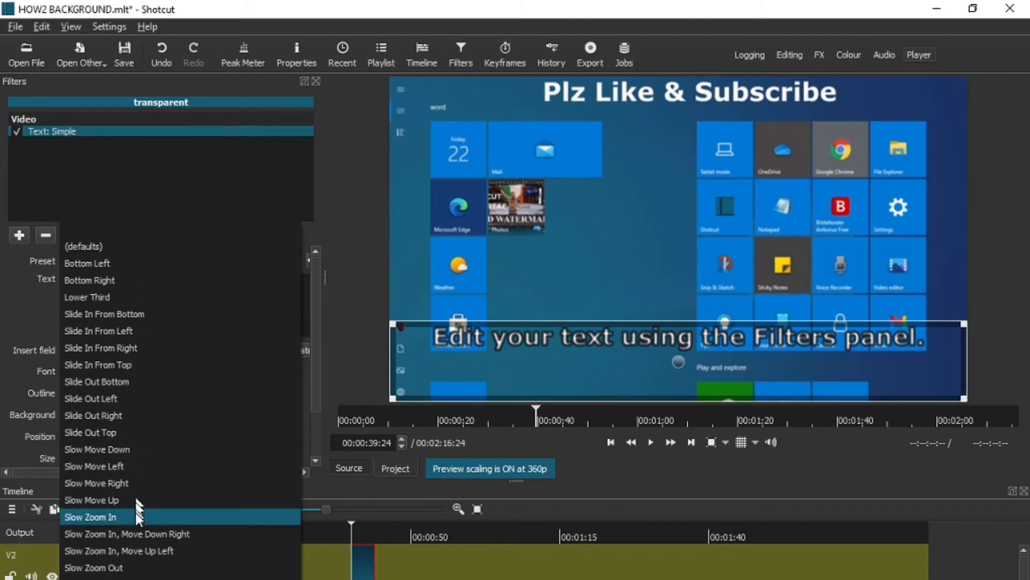
mouse_move(139, 534)
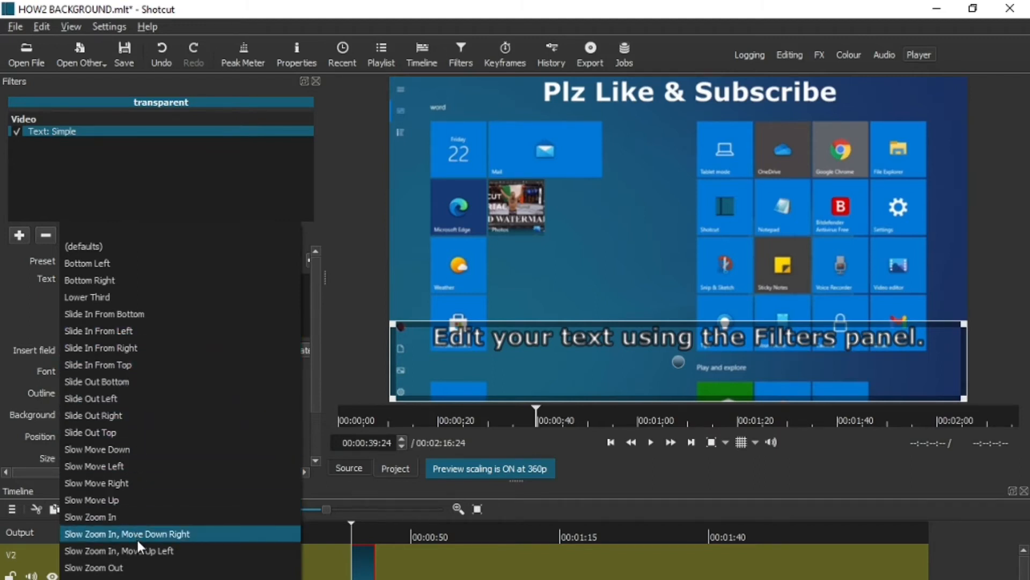
mouse_move(138, 536)
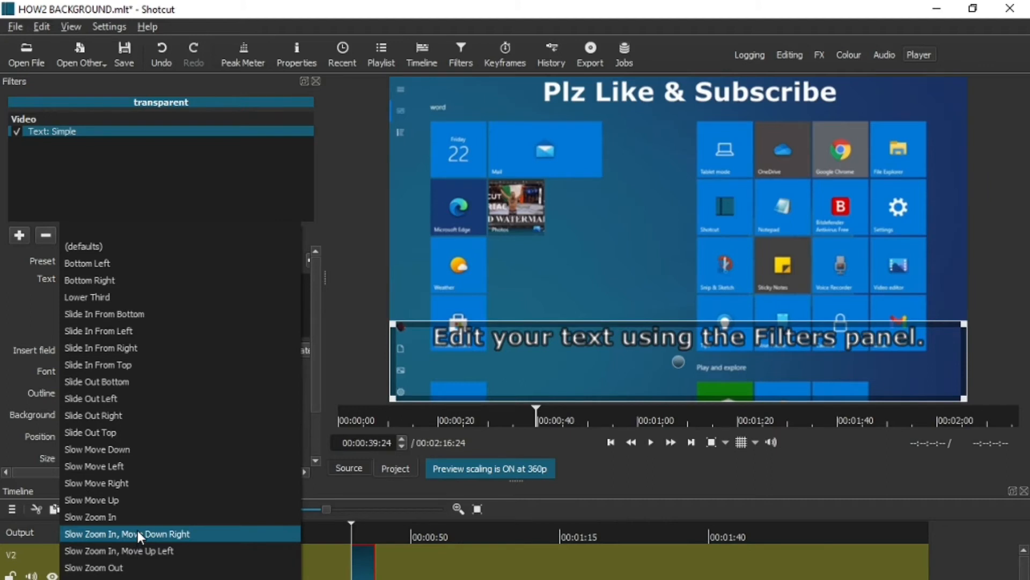
left_click(127, 534)
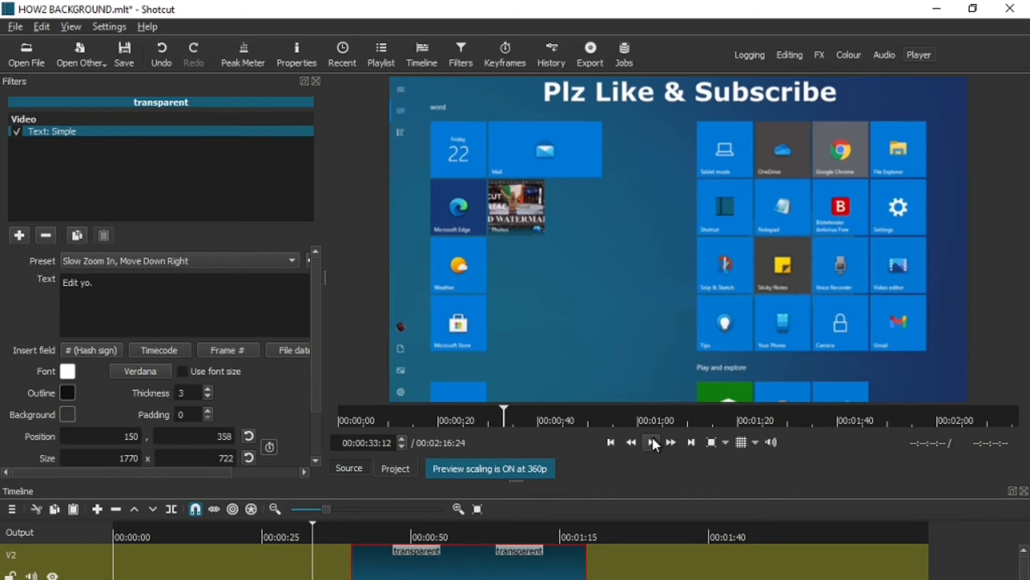
left_click(651, 441)
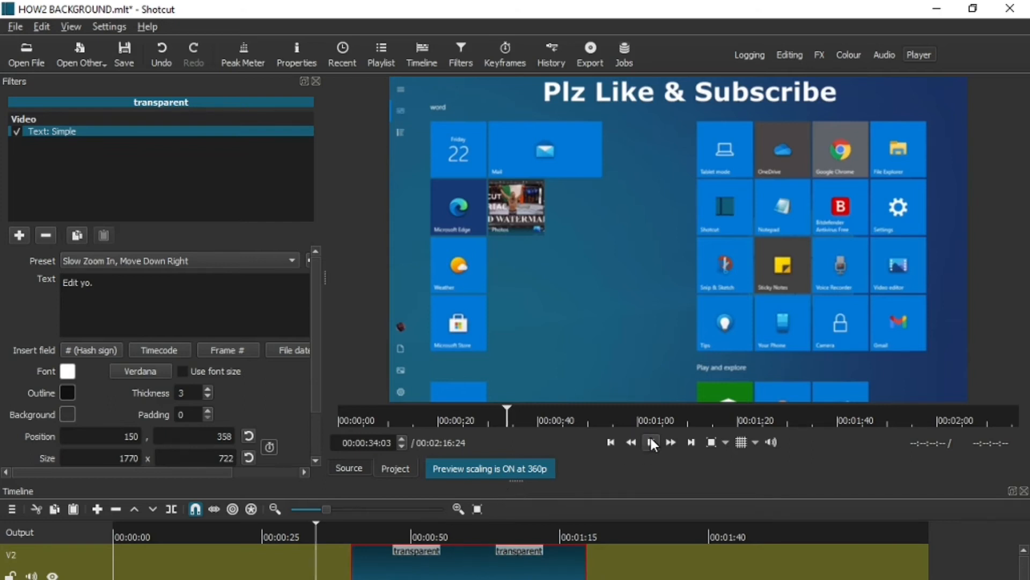
left_click(652, 441)
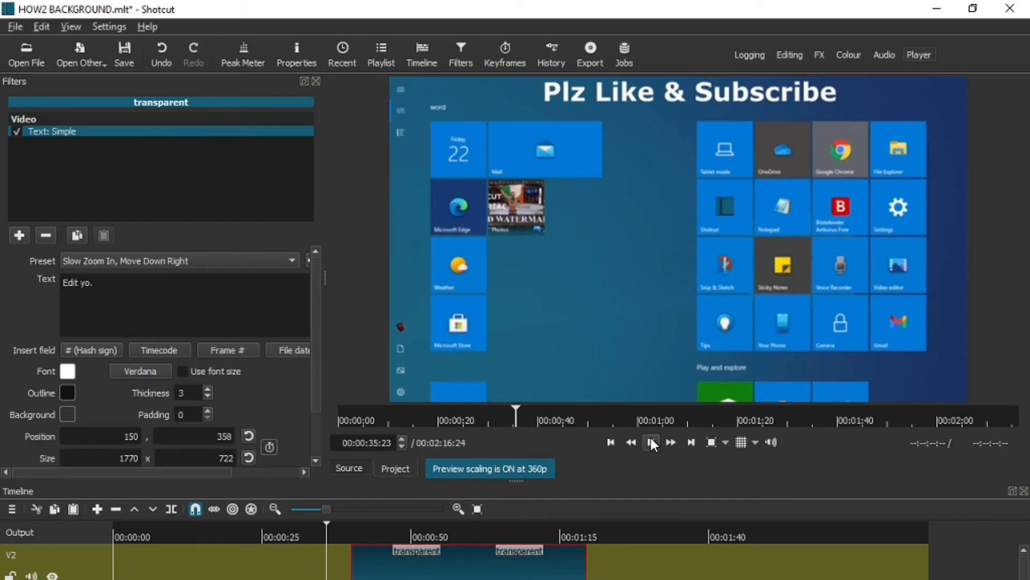
left_click(650, 441)
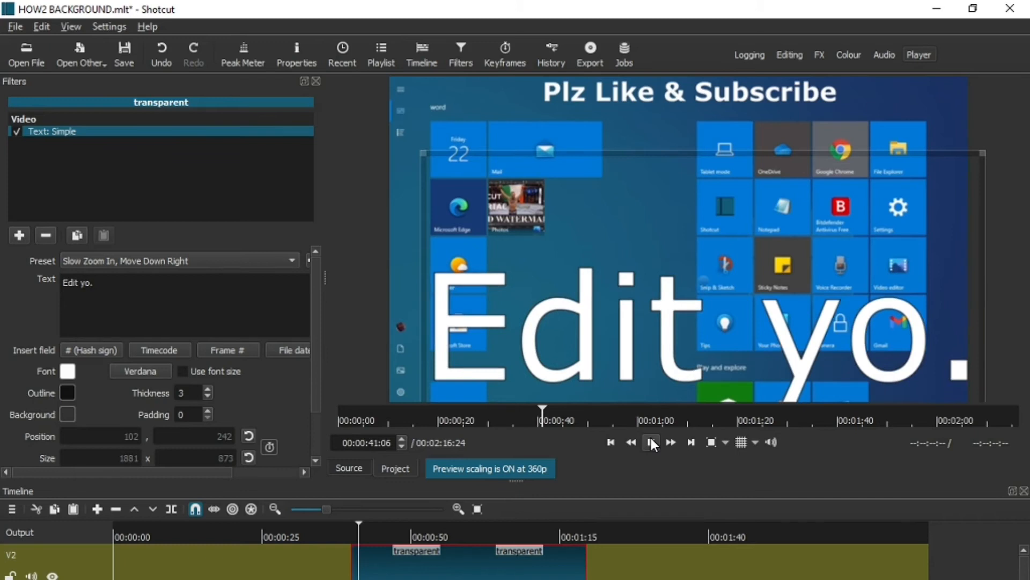
left_click(651, 441)
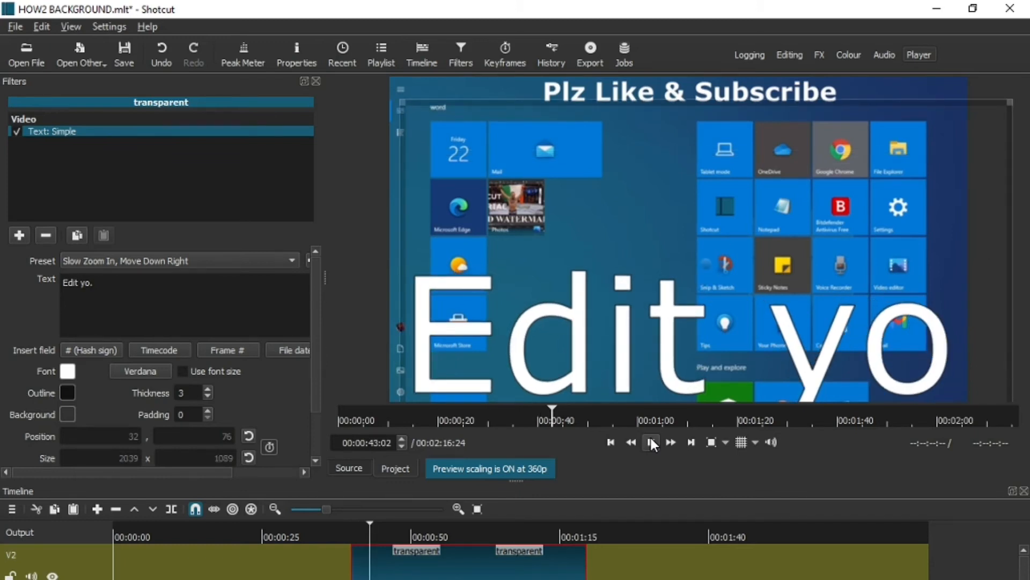
left_click(652, 441)
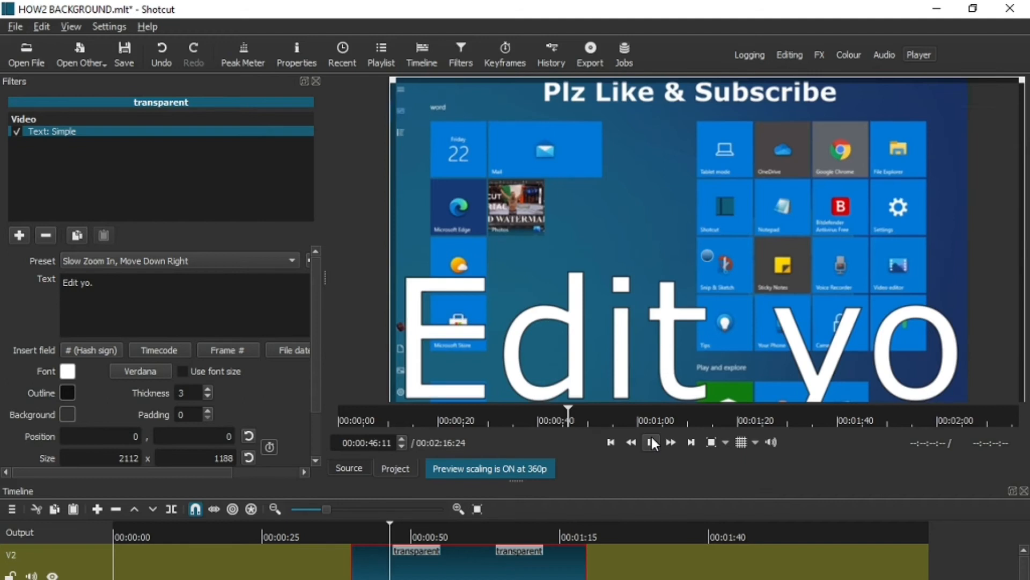
left_click(651, 441)
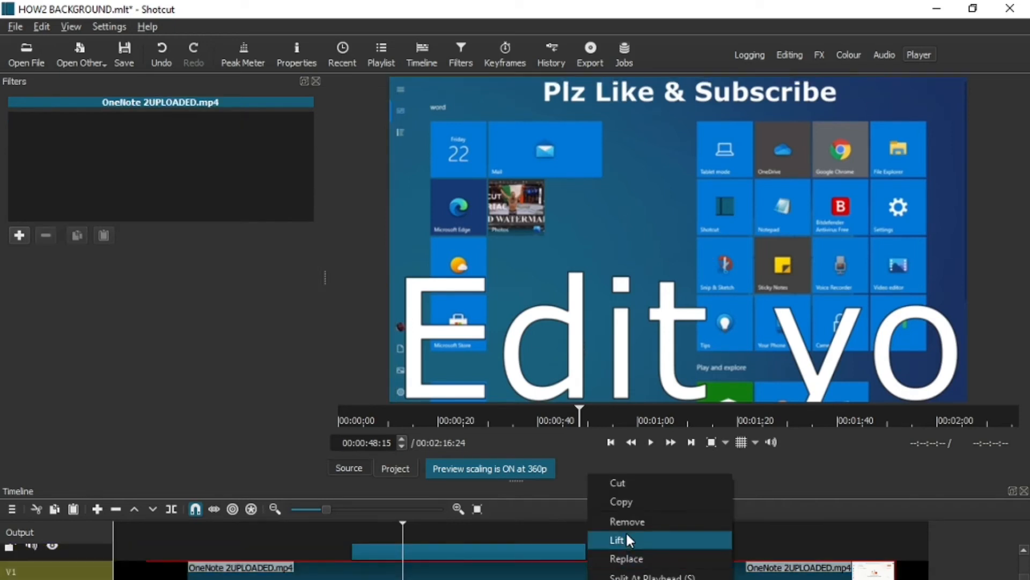
left_click(617, 540)
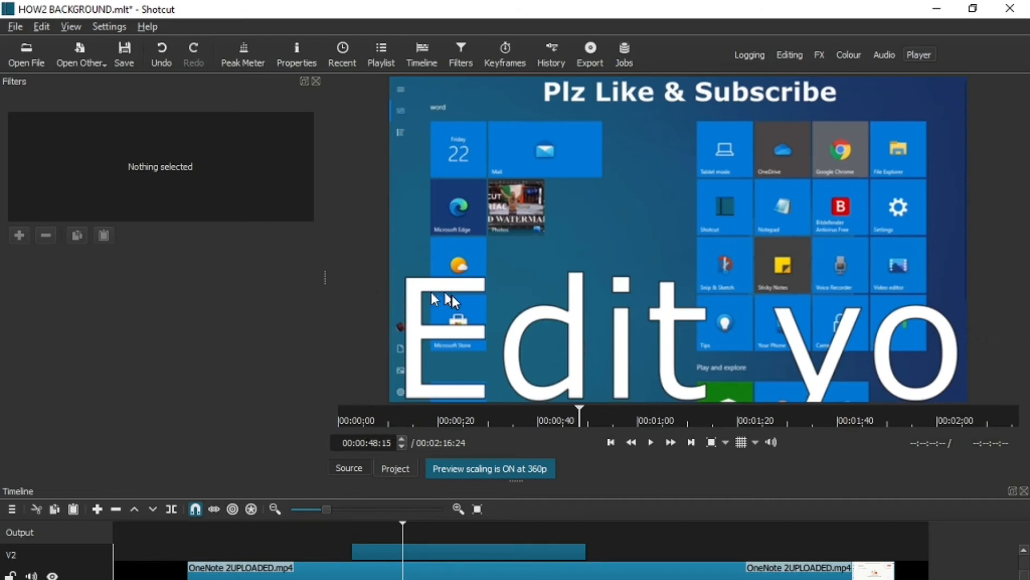
mouse_move(180, 257)
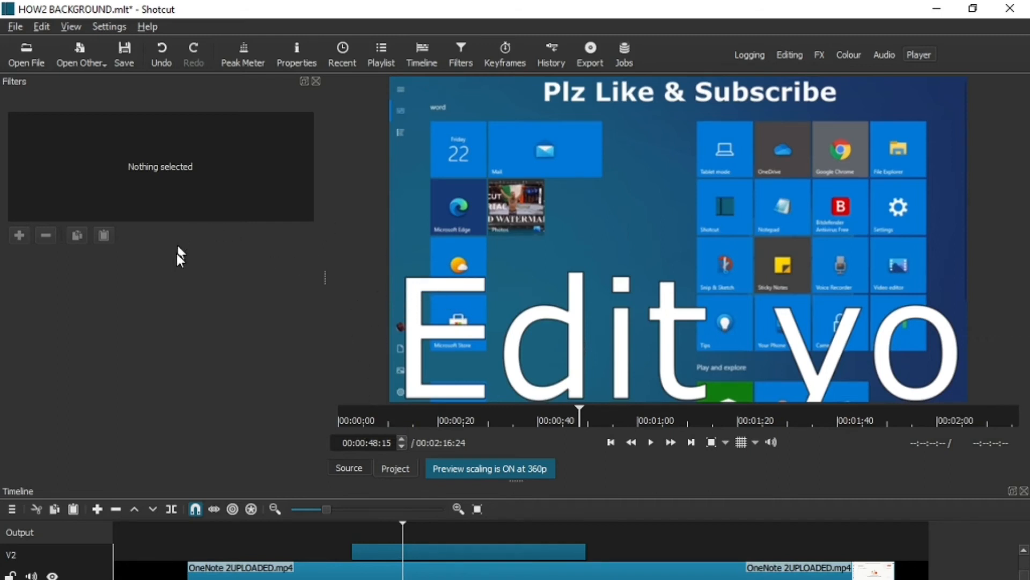
mouse_move(555, 391)
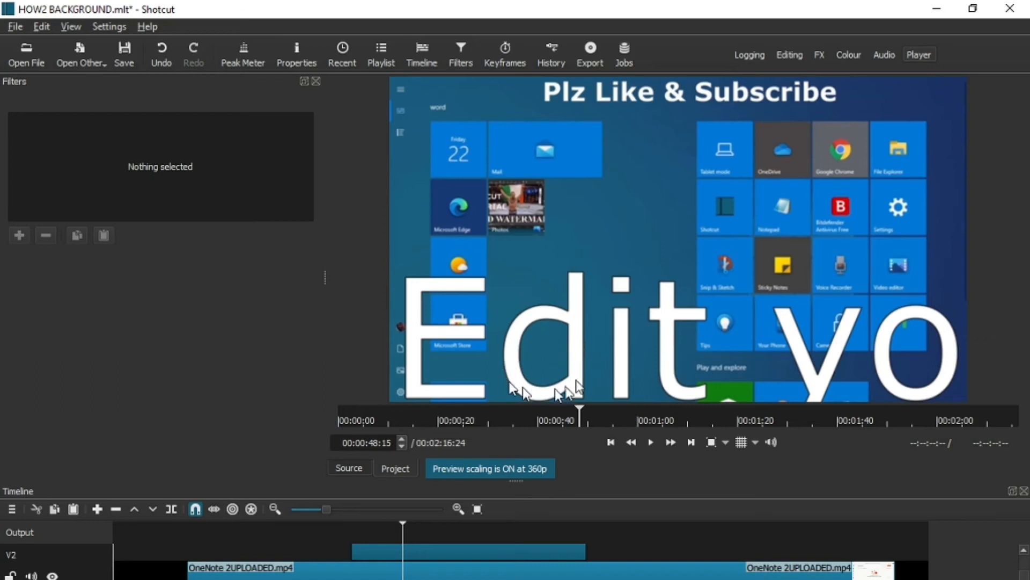
mouse_move(1023, 567)
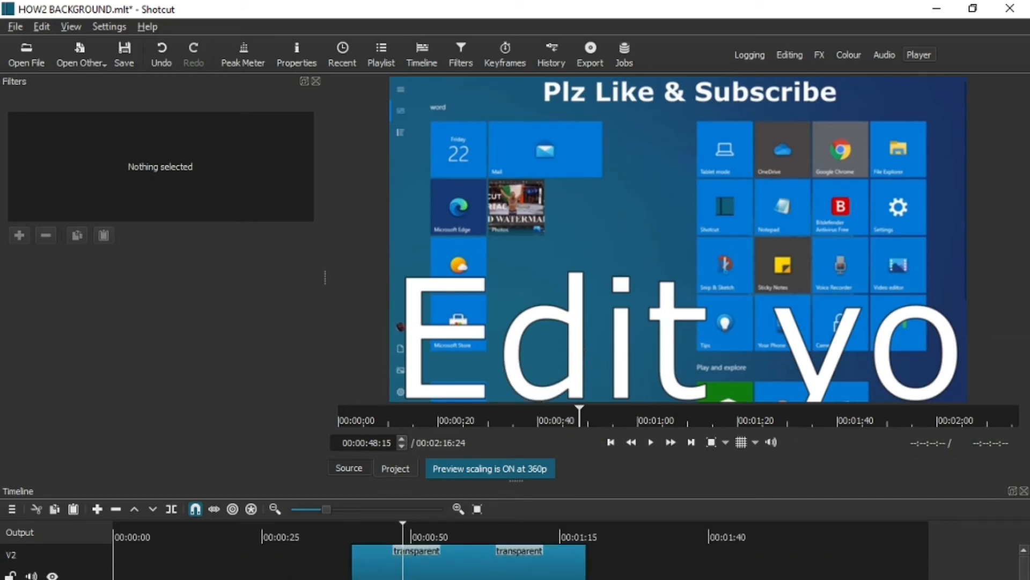
mouse_move(482, 565)
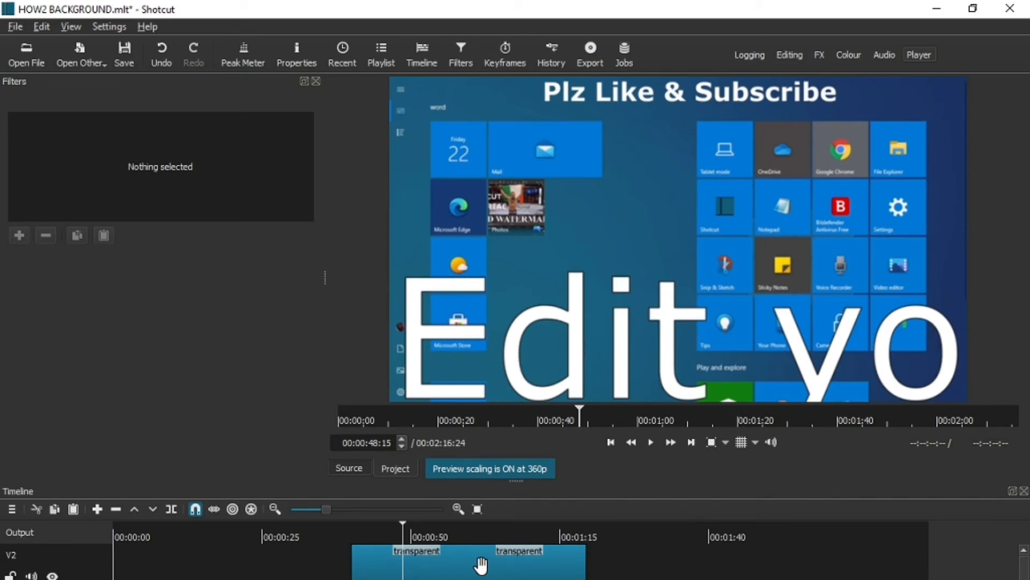
Select the V2 text clip, give it the Slide Out Bottom preset and play it back
left_click(467, 561)
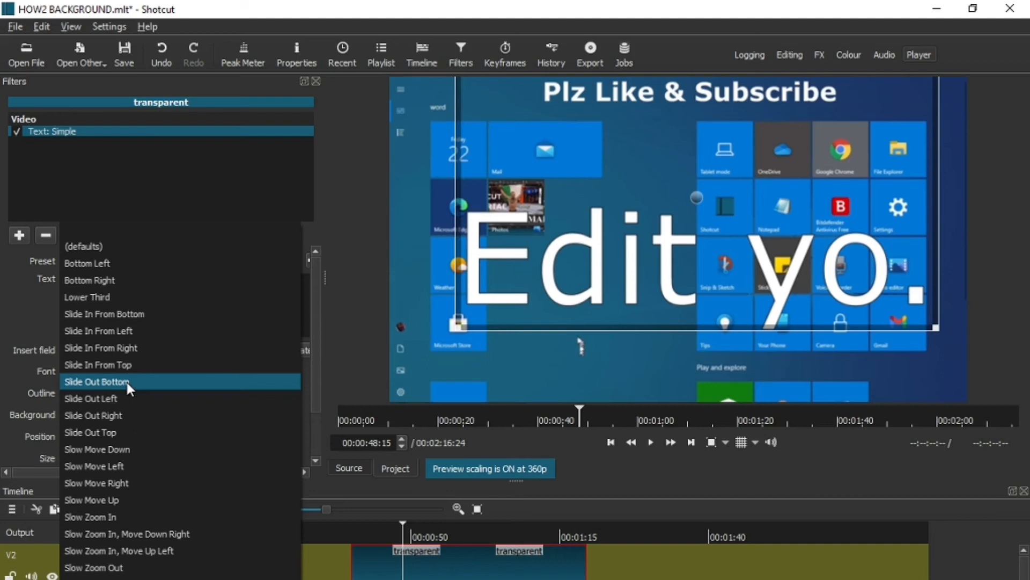
mouse_move(128, 384)
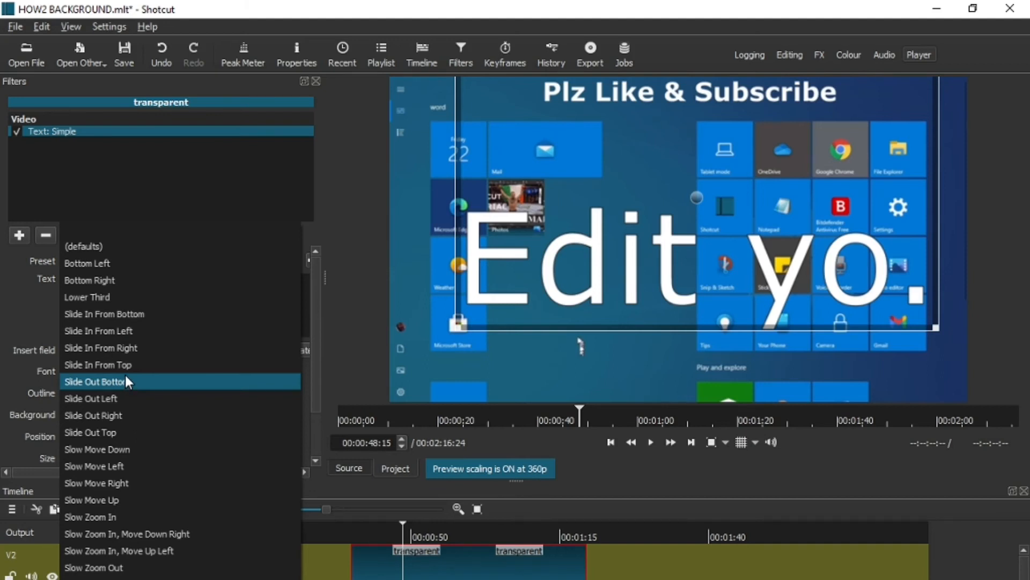
left_click(94, 381)
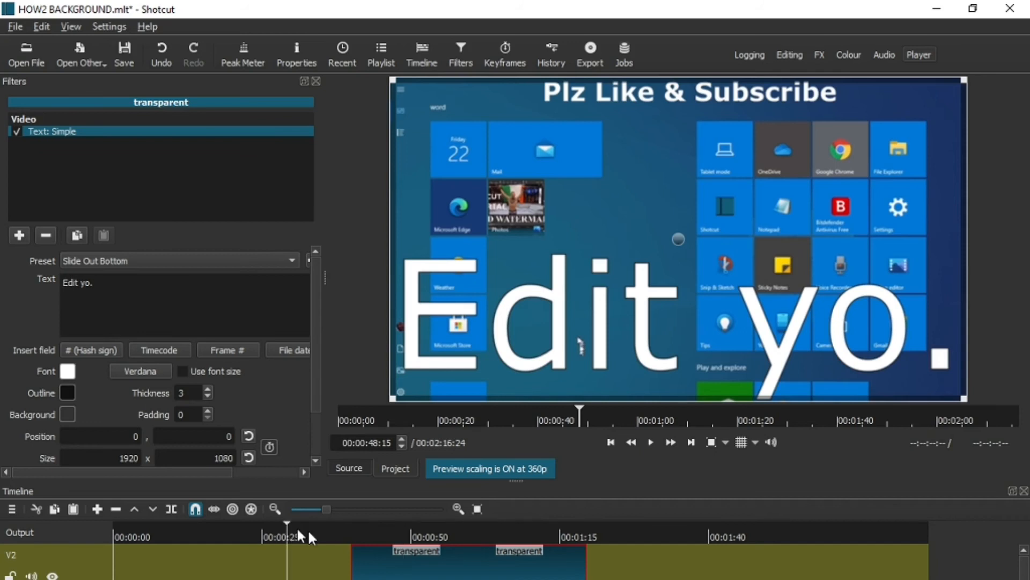
left_click(651, 441)
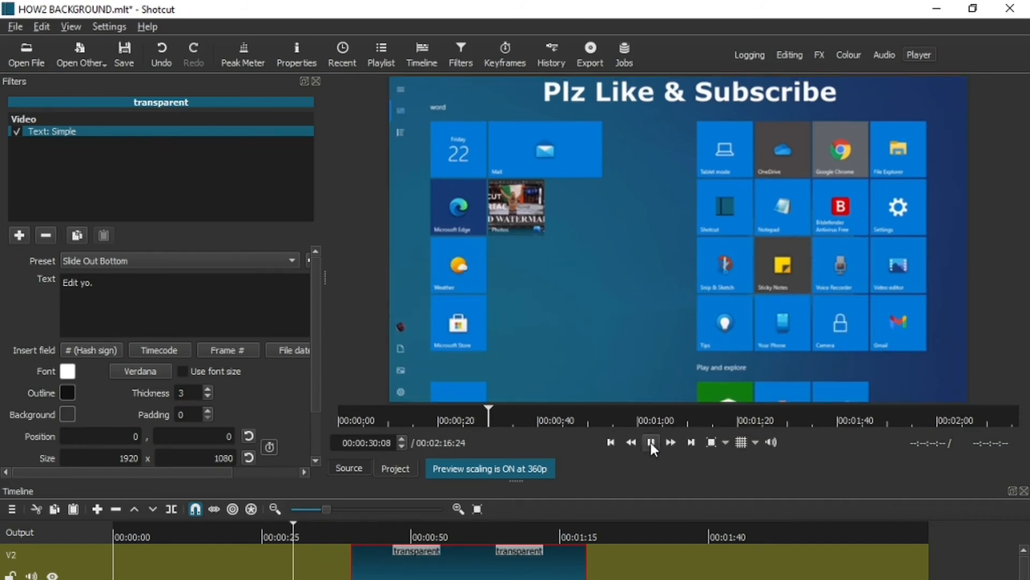
left_click(651, 442)
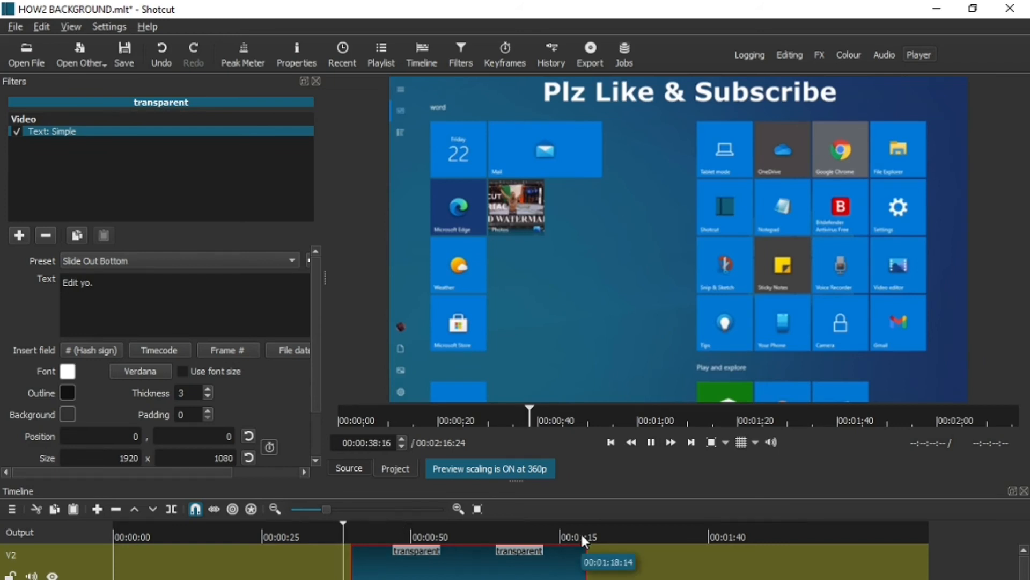
left_click(541, 410)
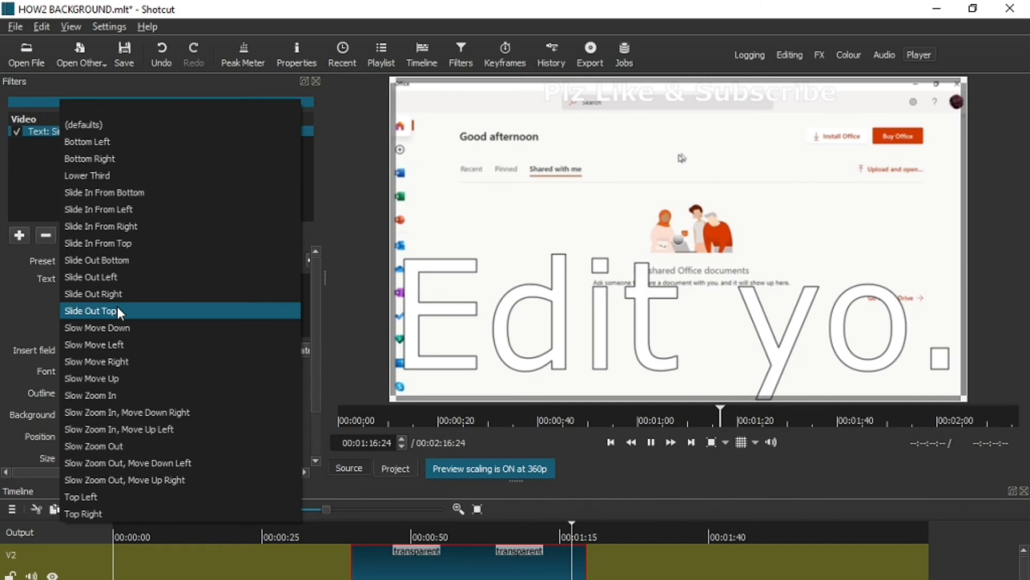
Choose Slide In From Left for the text and jump to just before the clip starts
left_click(98, 209)
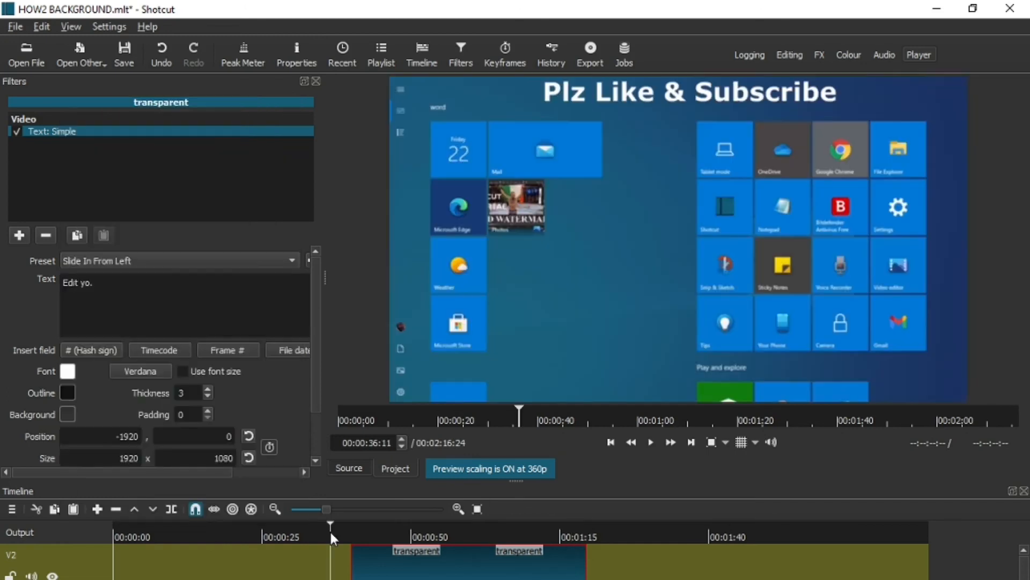
left_click(650, 442)
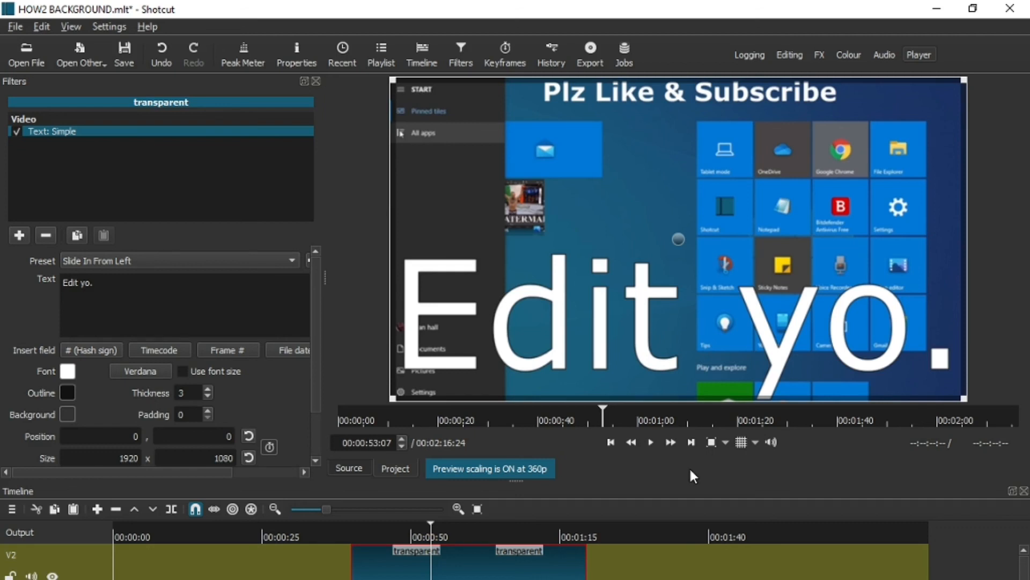
mouse_move(847, 460)
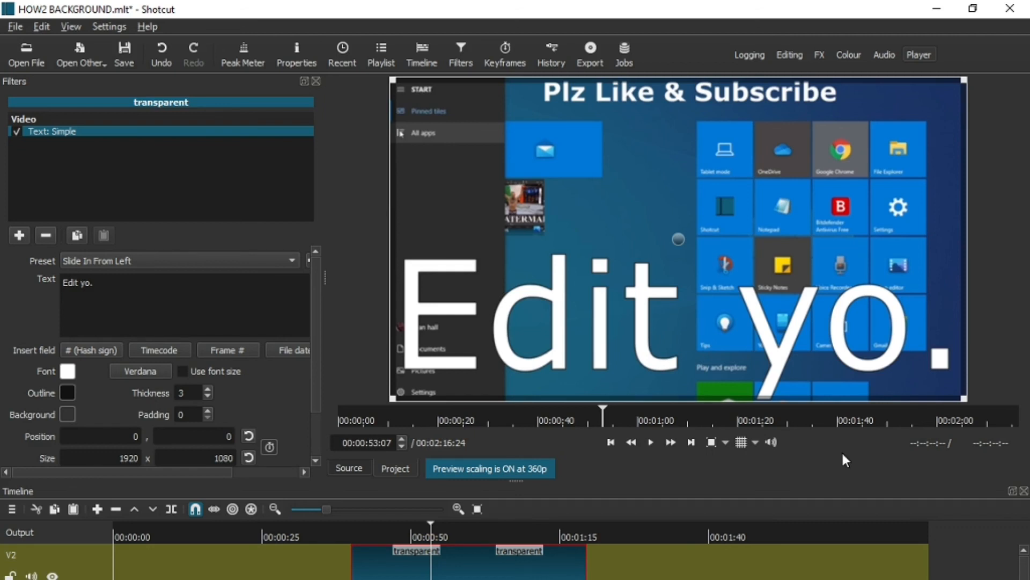